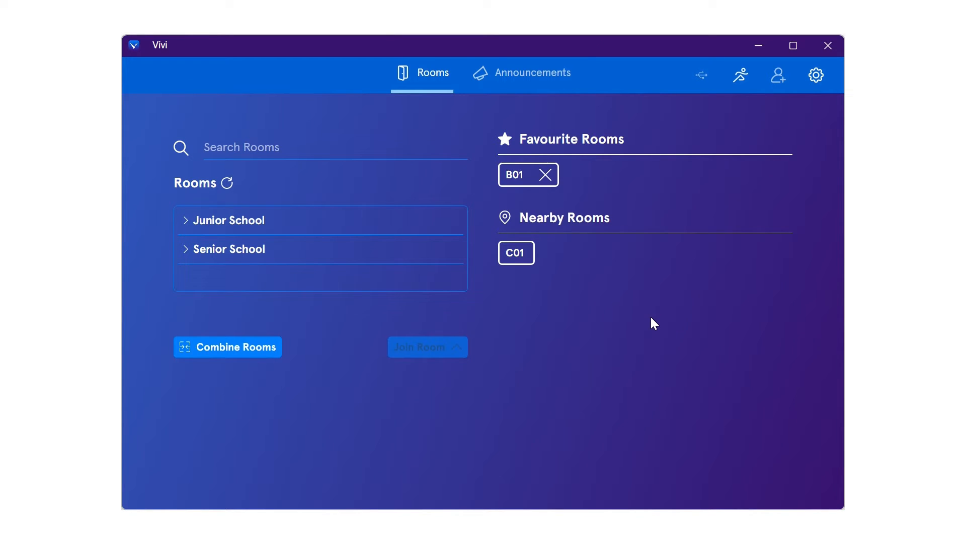
mouse_move(541, 80)
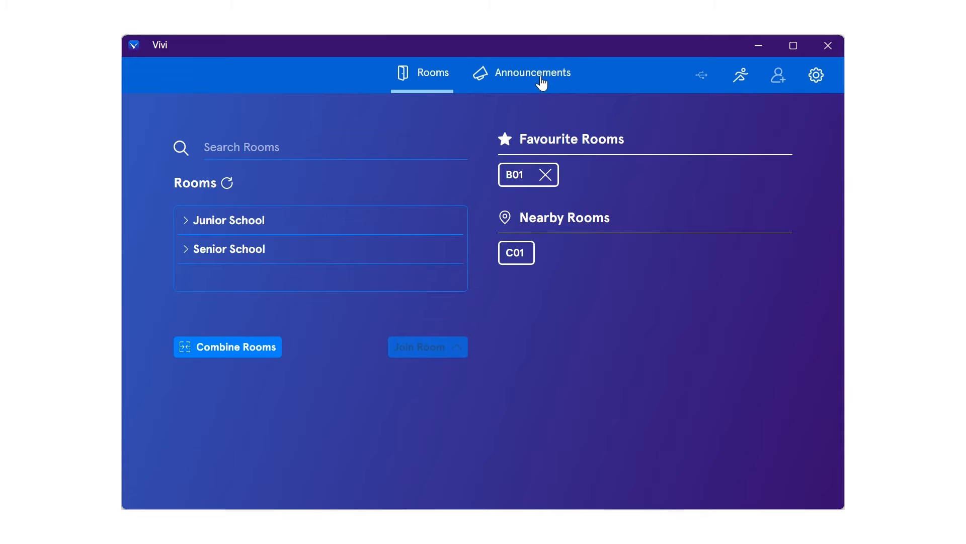
- Go to Announcements and choose a Video & Audio announcement
click(533, 72)
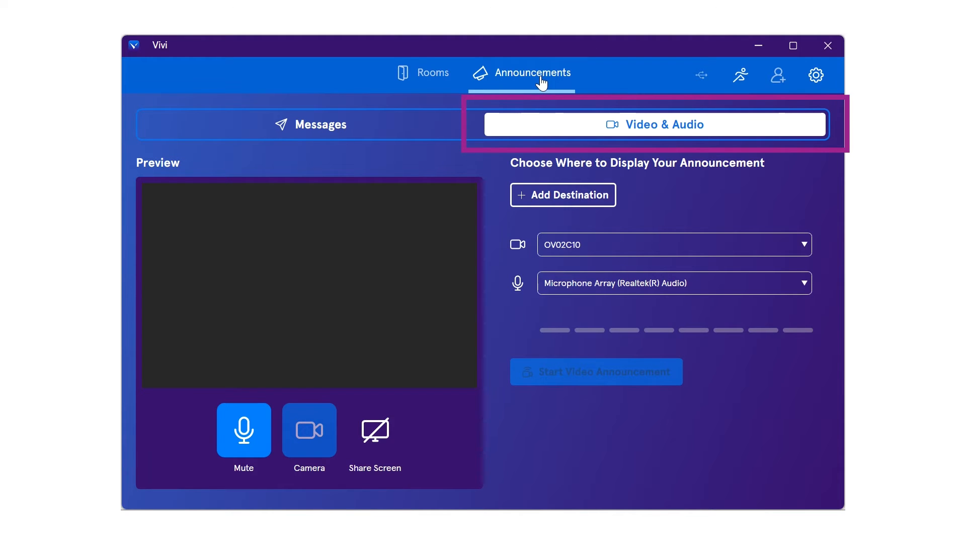
click(310, 429)
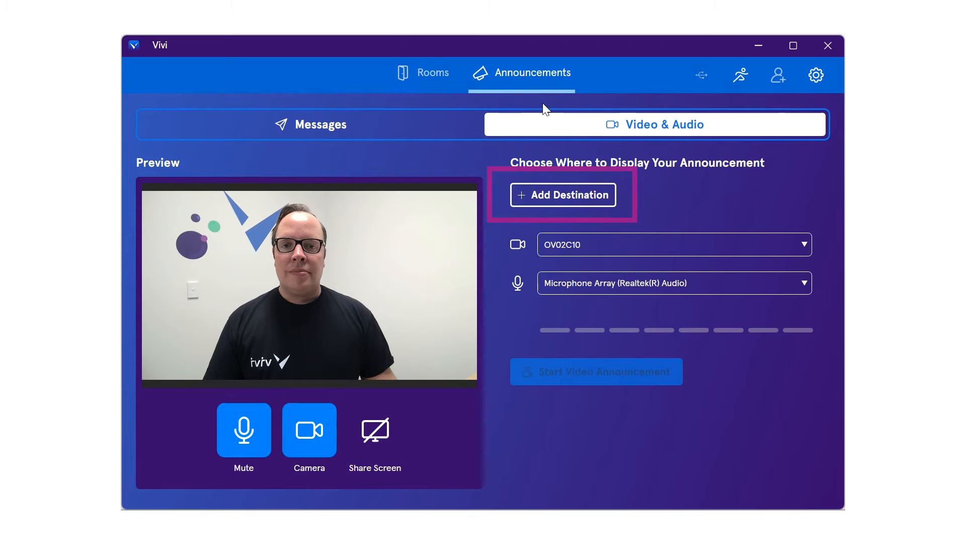
- Add C Block Classrooms as the video announcement's display destination
click(562, 195)
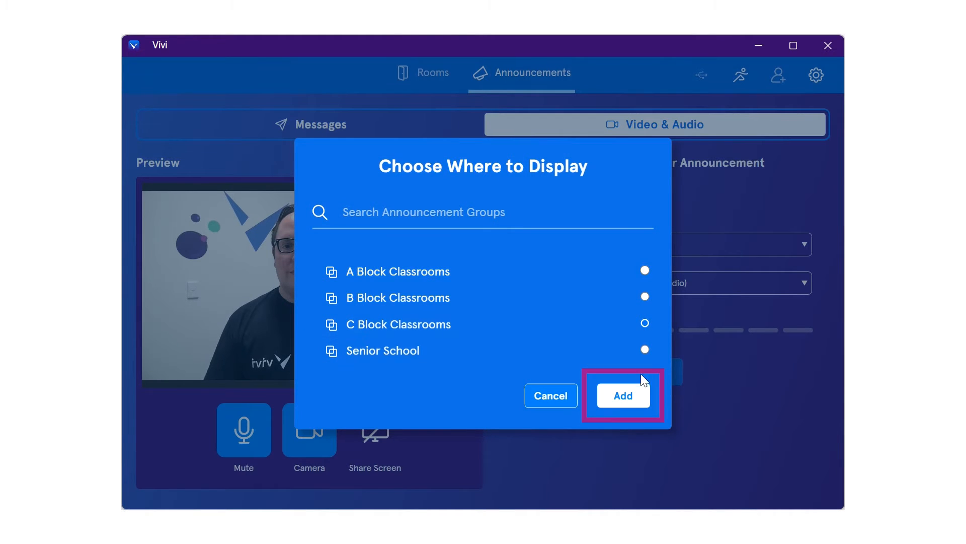
click(623, 395)
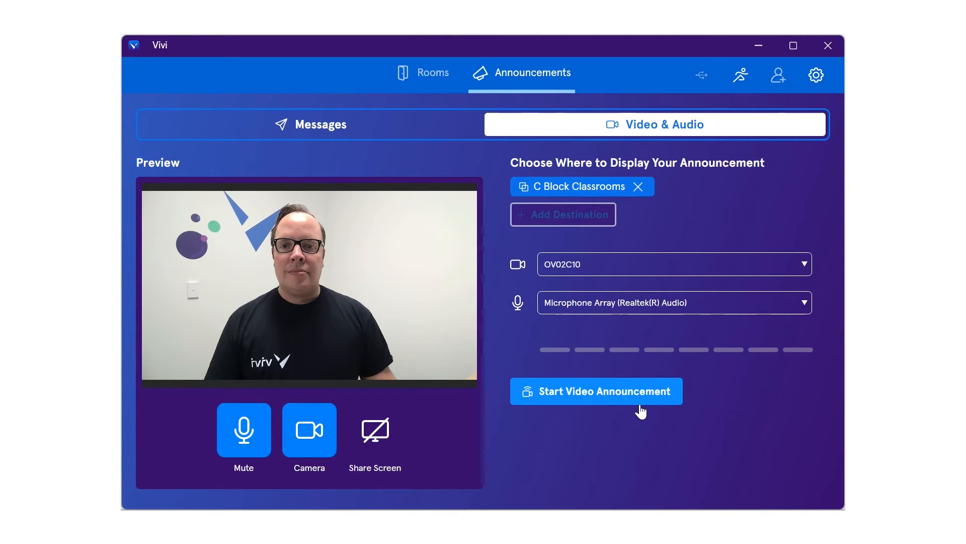
click(244, 429)
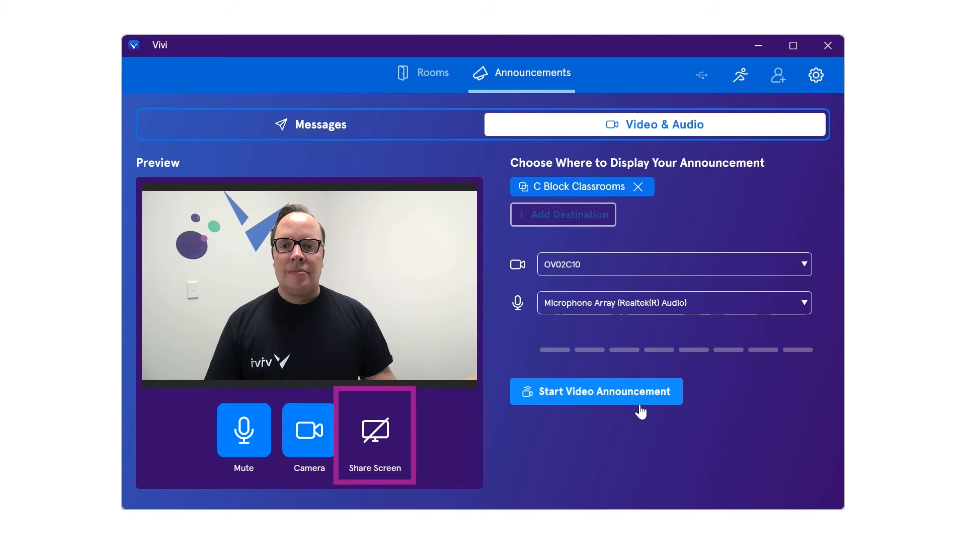
click(374, 429)
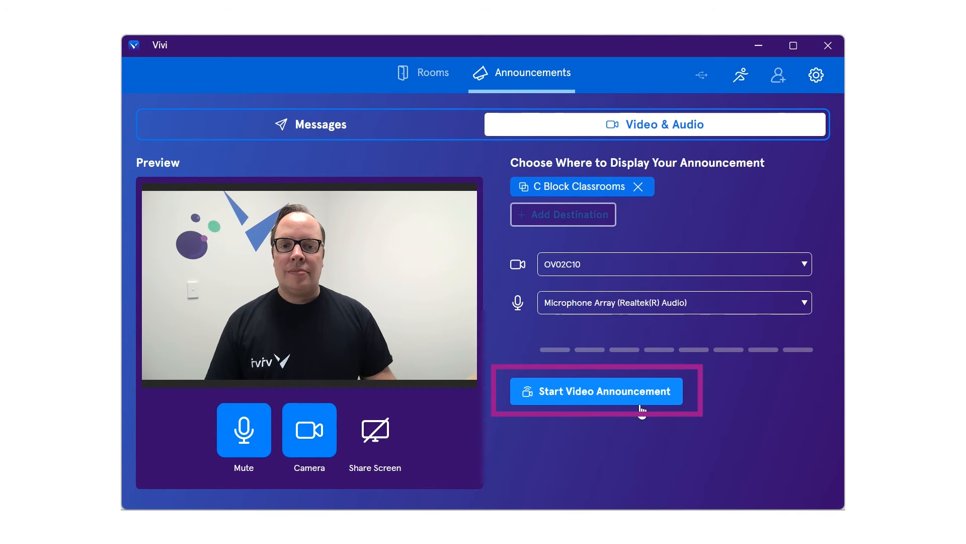
- Start the video announcement and confirm broadcasting to the one display
click(596, 390)
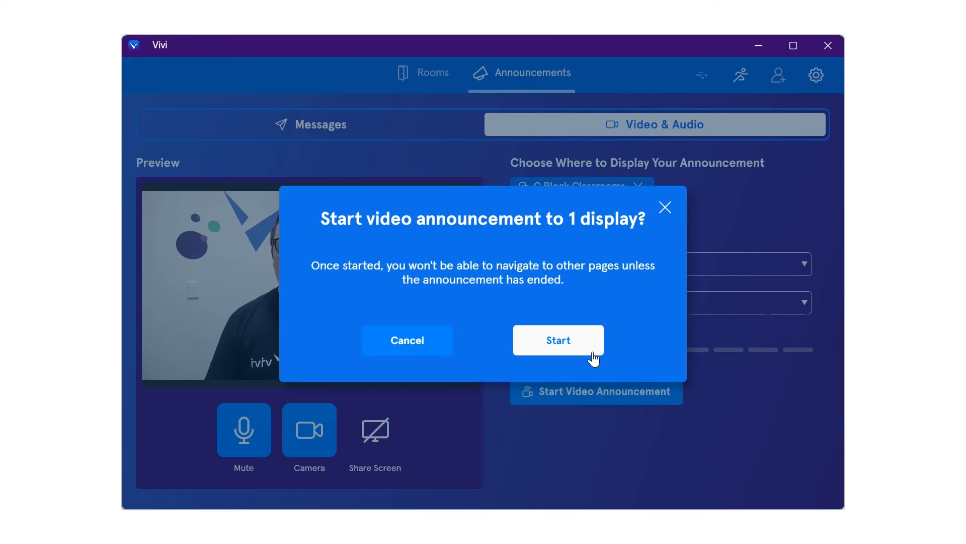
click(557, 340)
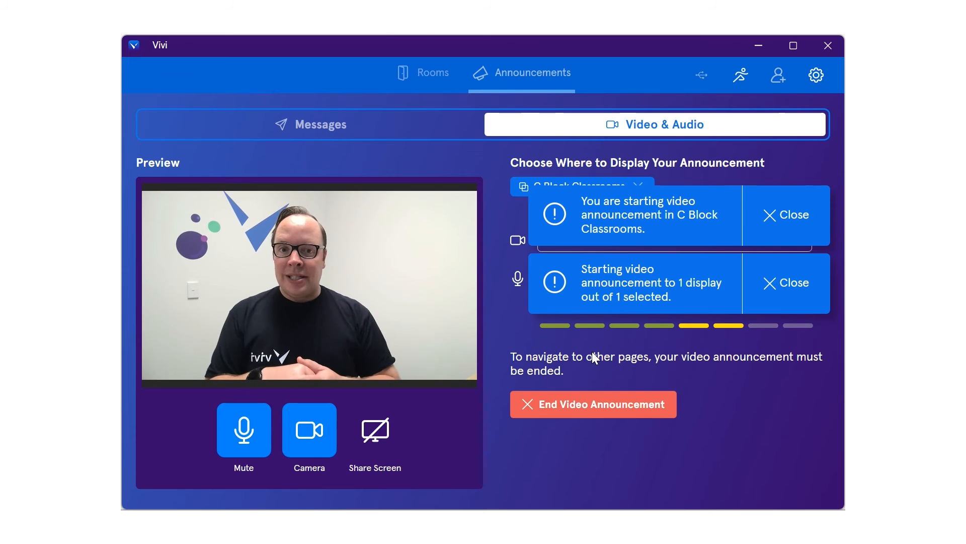
- Close both start notification banners, leaving the announcement live
click(793, 215)
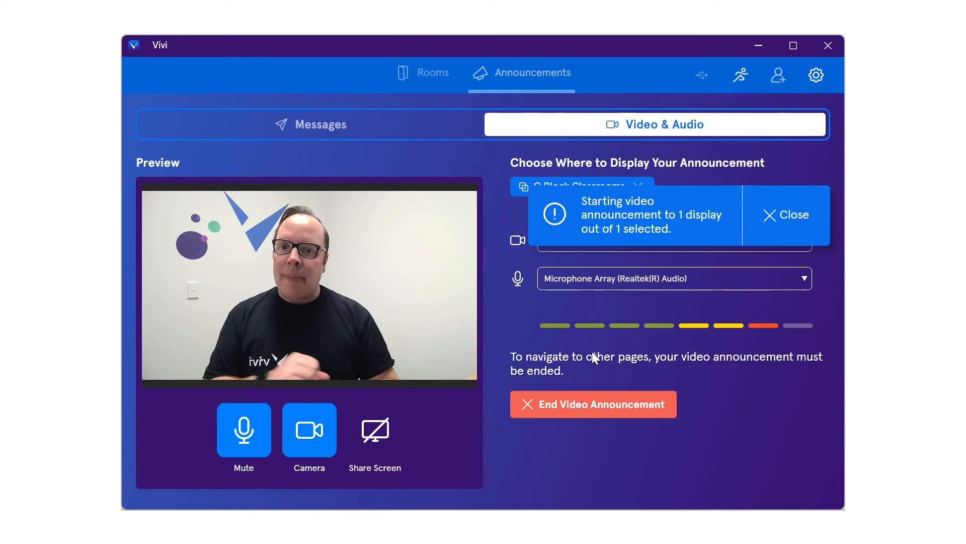
click(793, 215)
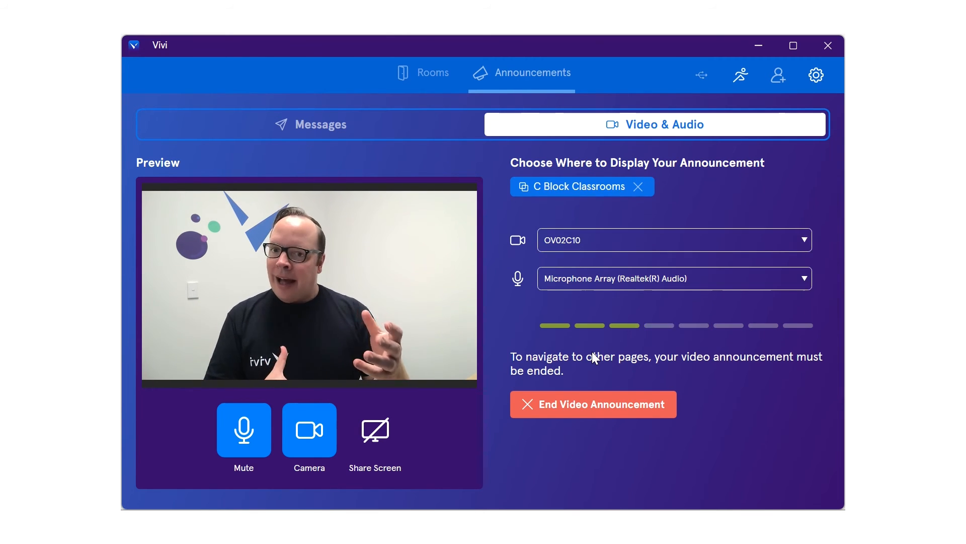